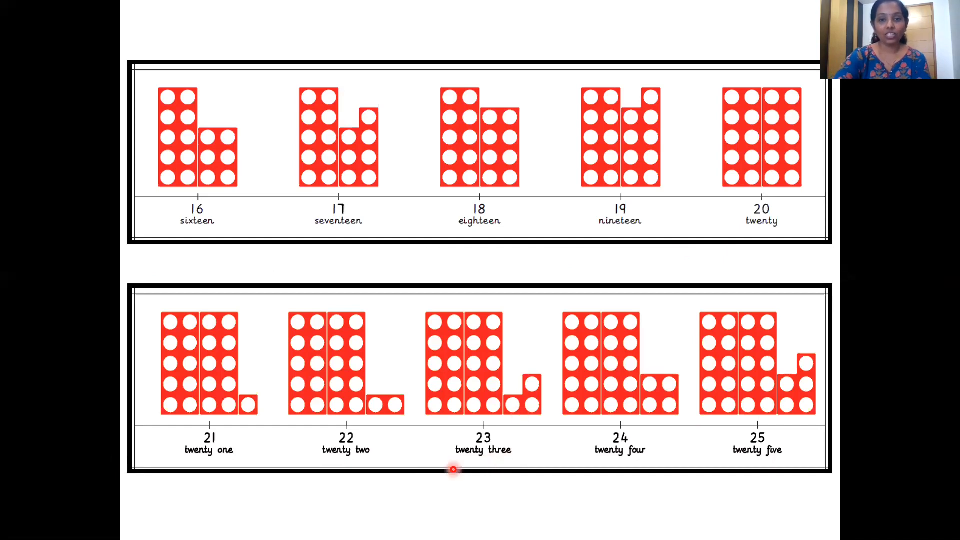
pyautogui.moveTo(432, 435)
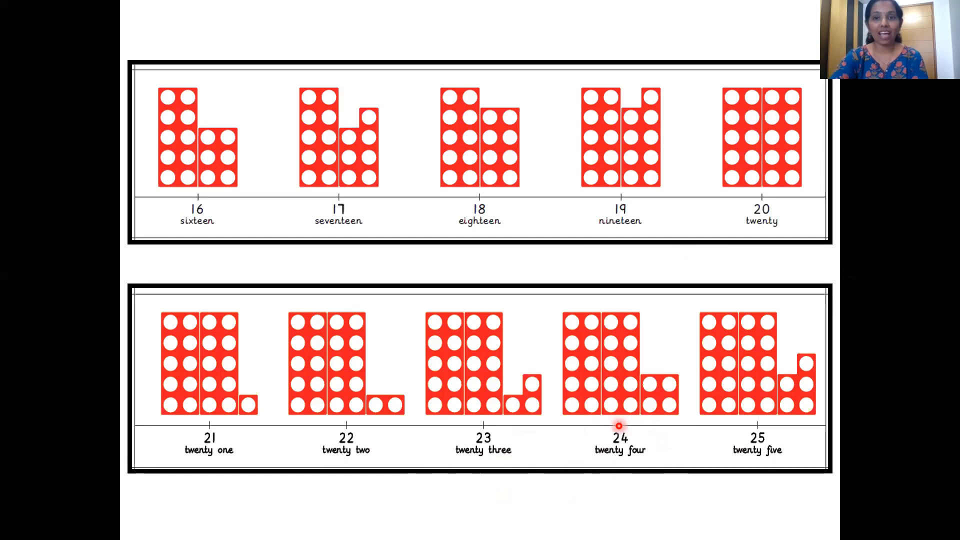
pyautogui.moveTo(612, 458)
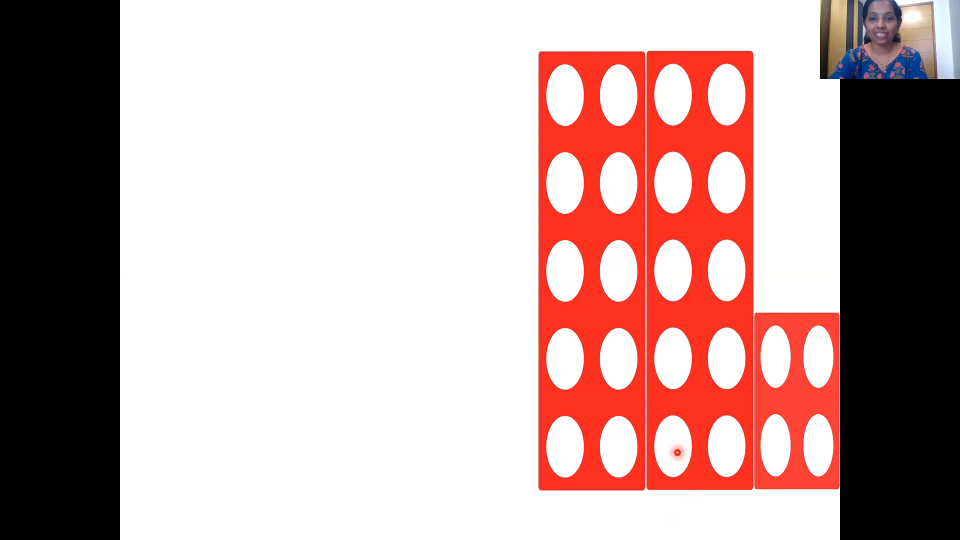
pyautogui.moveTo(729, 444)
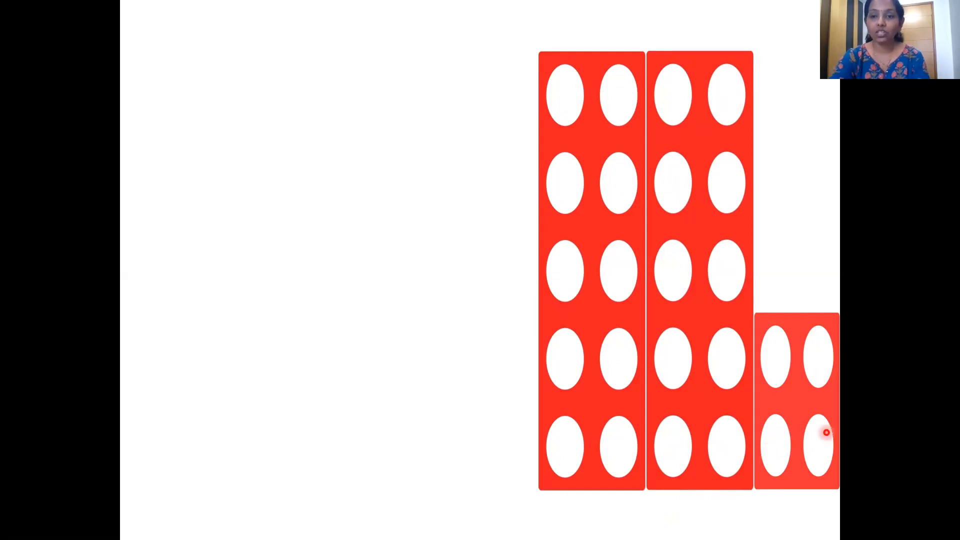
pyautogui.moveTo(819, 342)
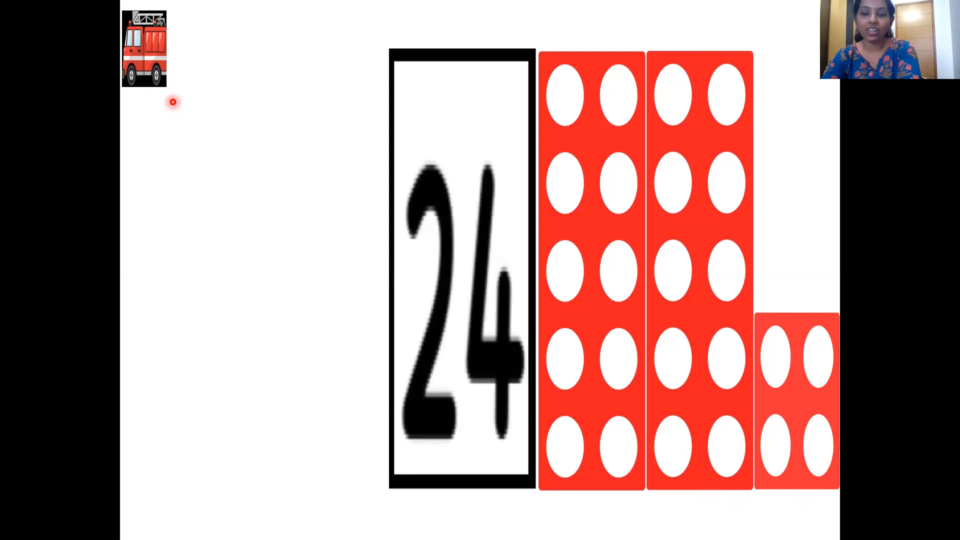
pyautogui.moveTo(153, 98)
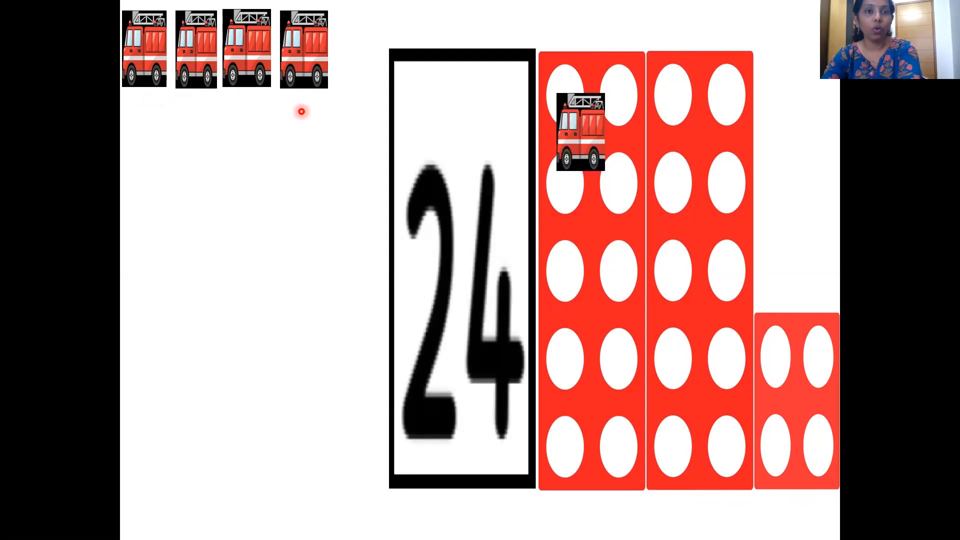
# - Drag a fire engine picture from the top row onto the blocks beside the 24 card
pyautogui.moveTo(580, 132); pyautogui.dragTo(199, 132)
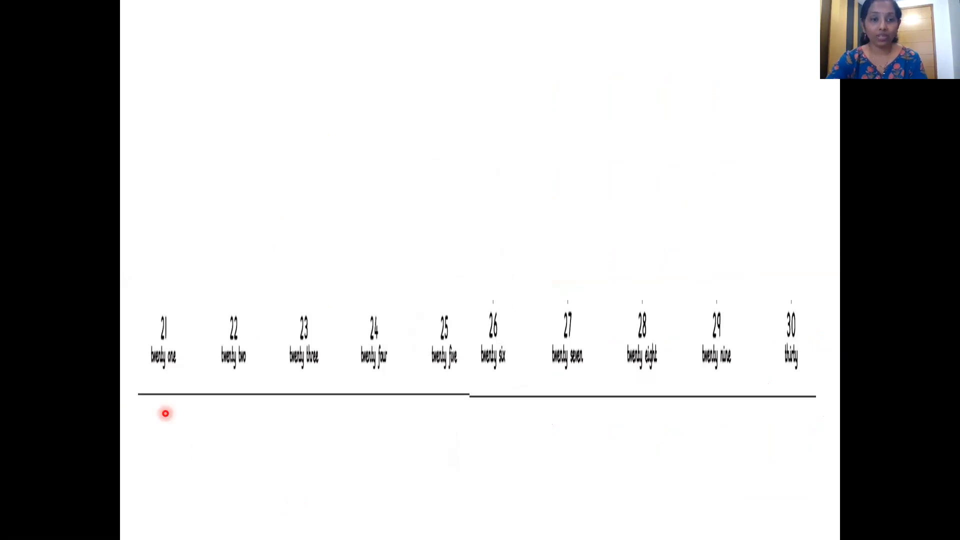
pyautogui.moveTo(378, 386)
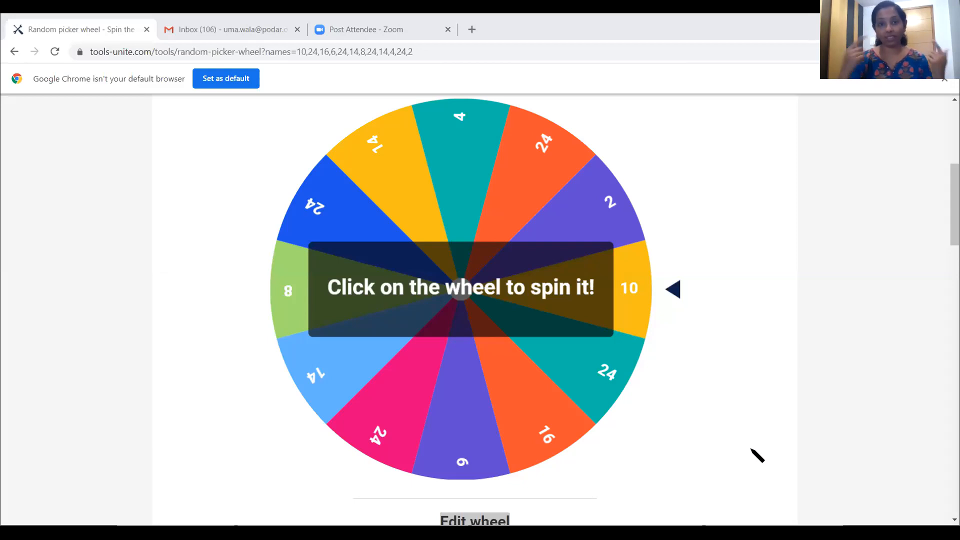
pyautogui.moveTo(415, 271)
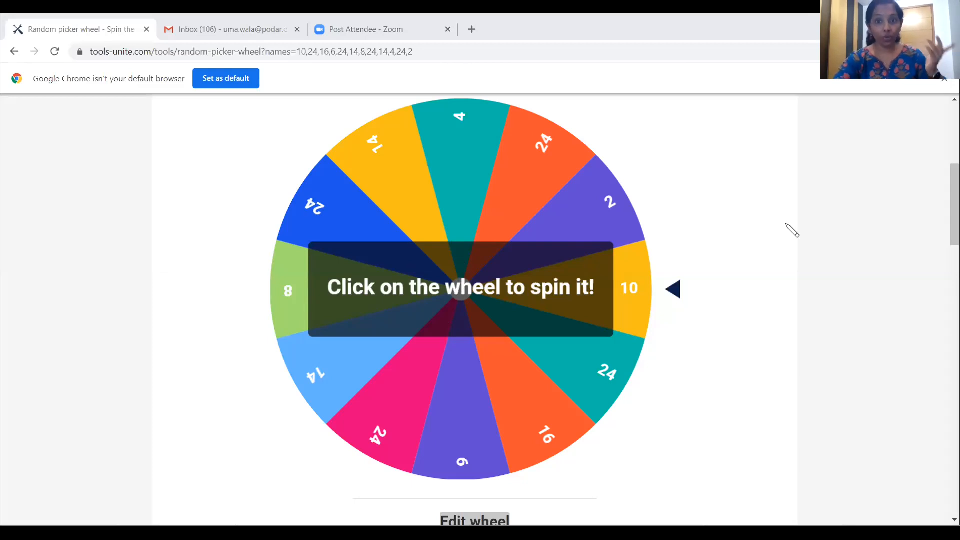
pyautogui.moveTo(647, 318)
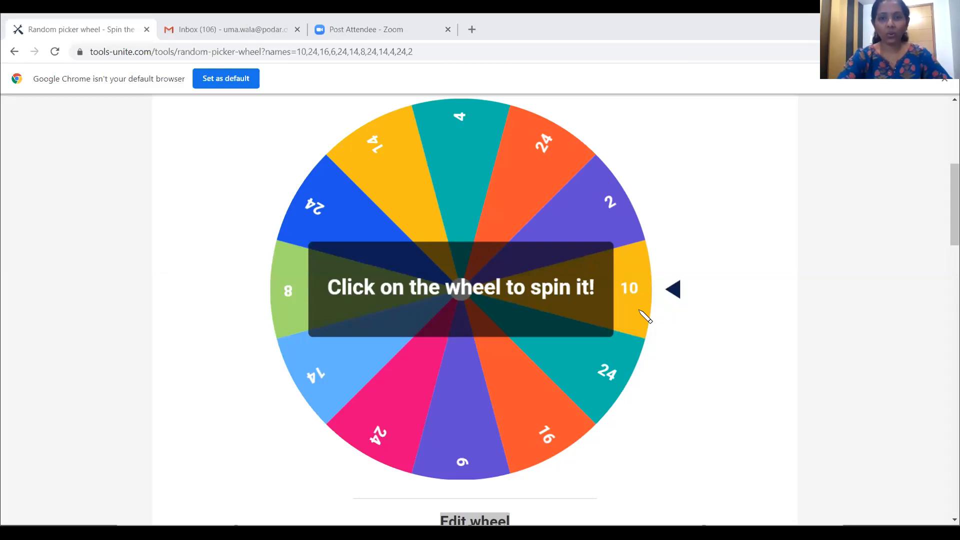
# - Spin the number picker wheel, landing on 2 with the result shown
pyautogui.click(459, 288)
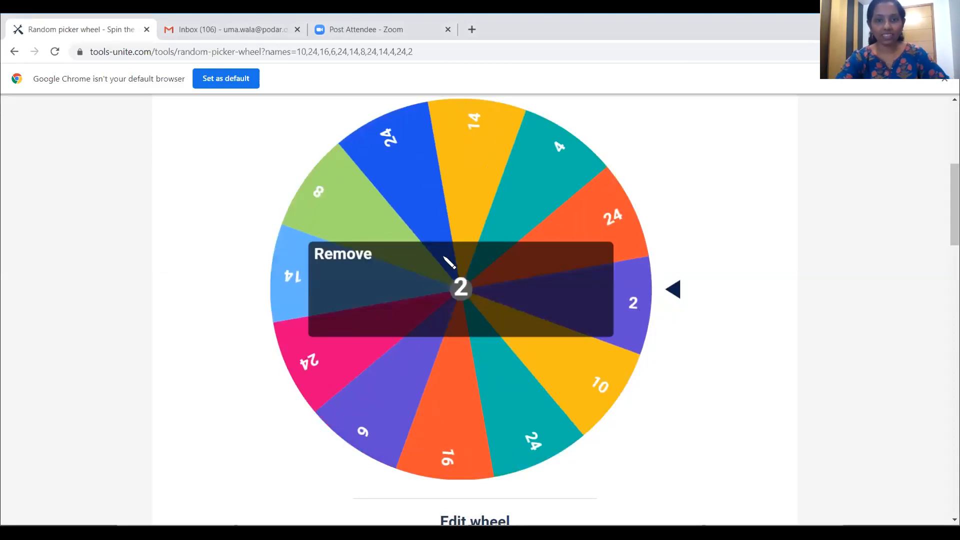
pyautogui.moveTo(435, 276)
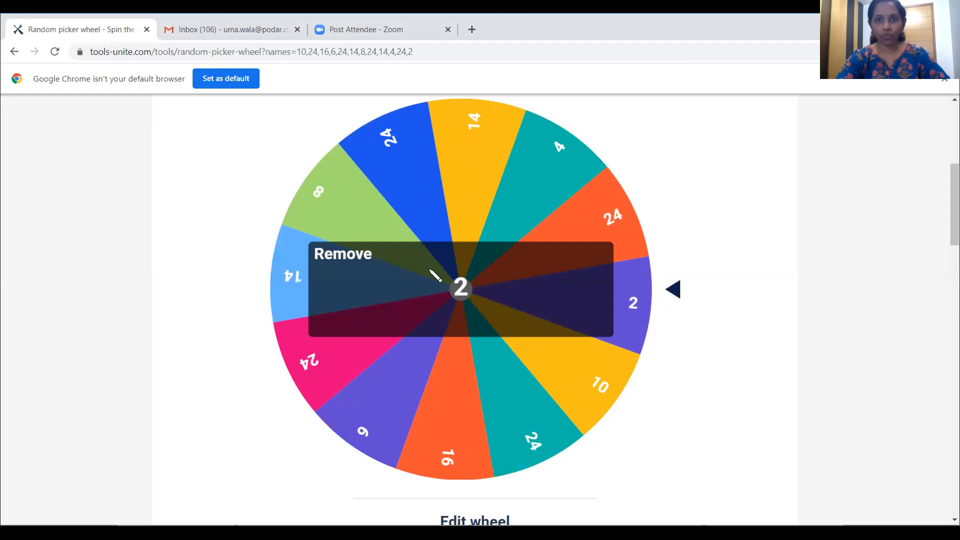
pyautogui.moveTo(643, 332)
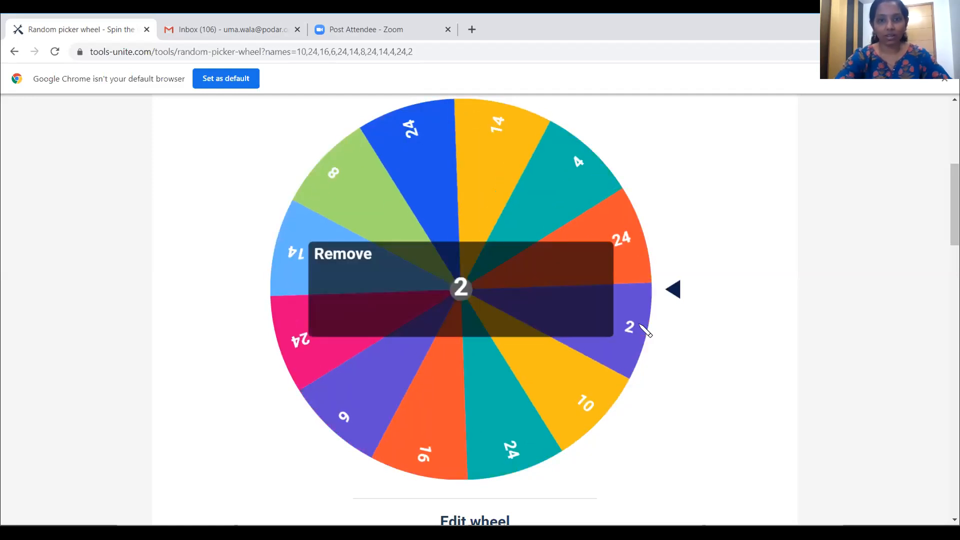
pyautogui.moveTo(662, 399)
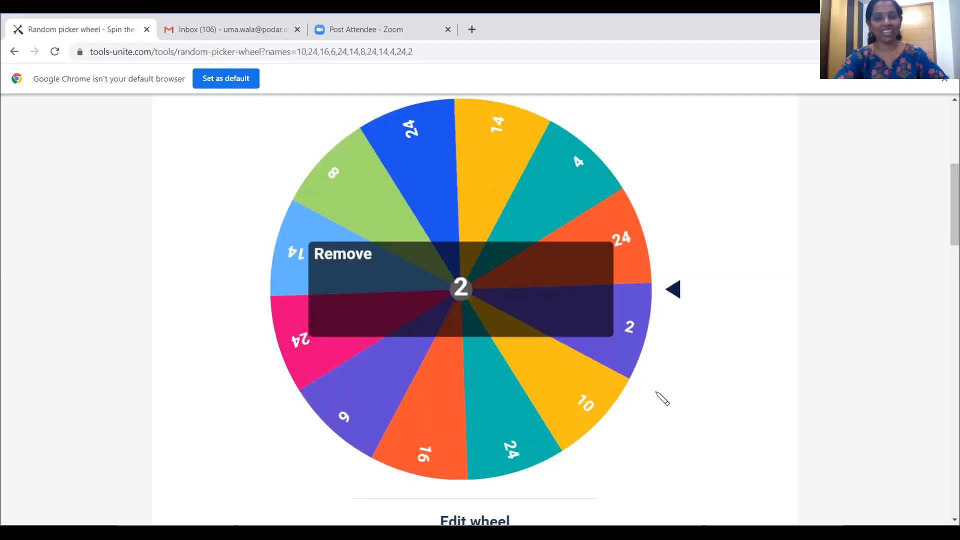
pyautogui.moveTo(639, 358)
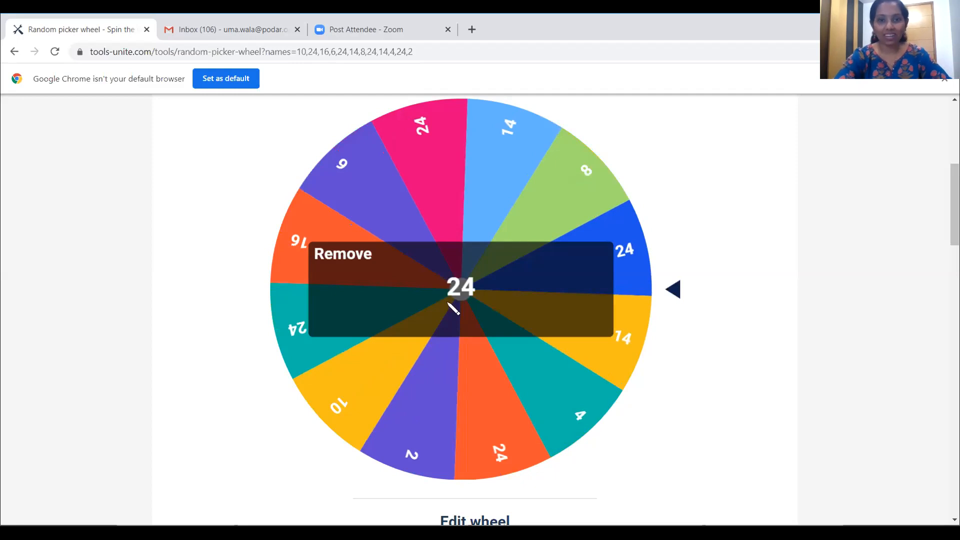
pyautogui.moveTo(615, 328)
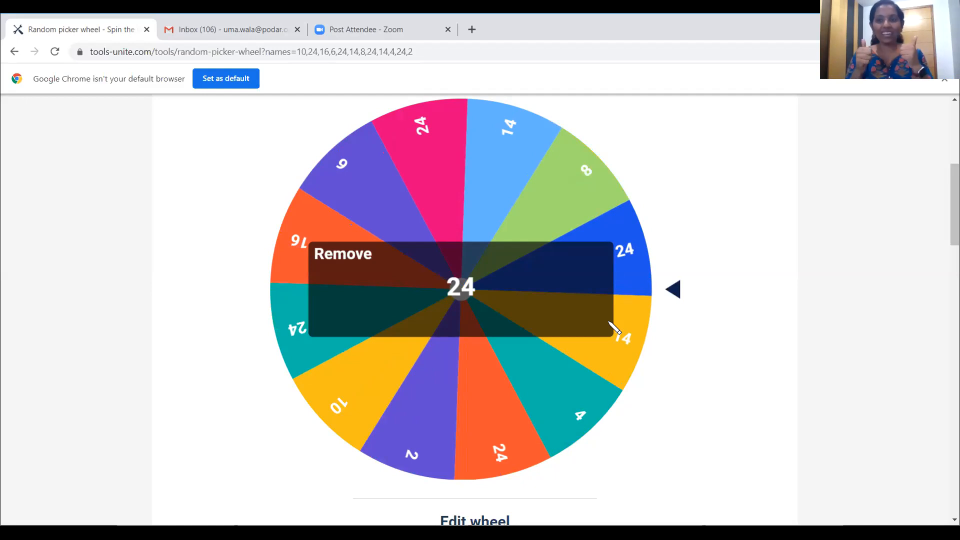
pyautogui.moveTo(660, 347)
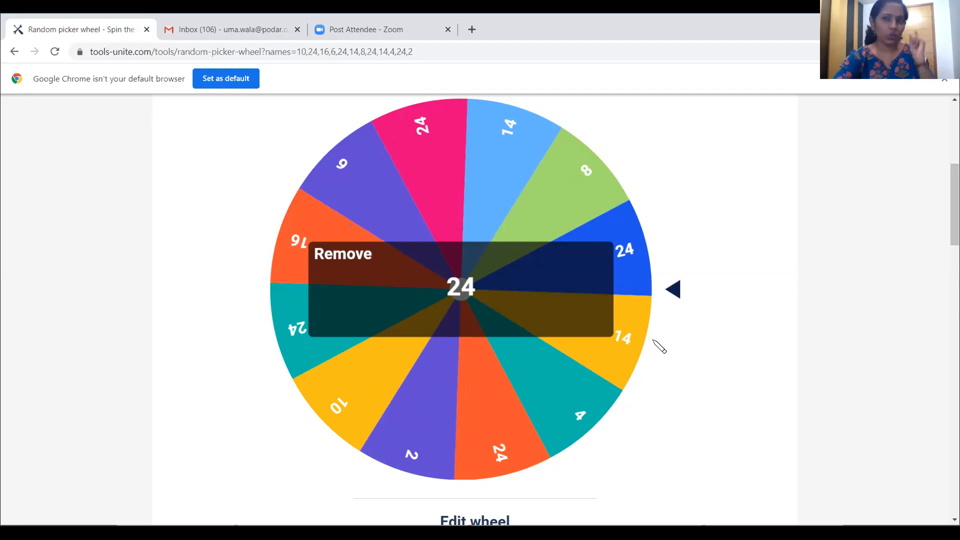
pyautogui.moveTo(643, 301)
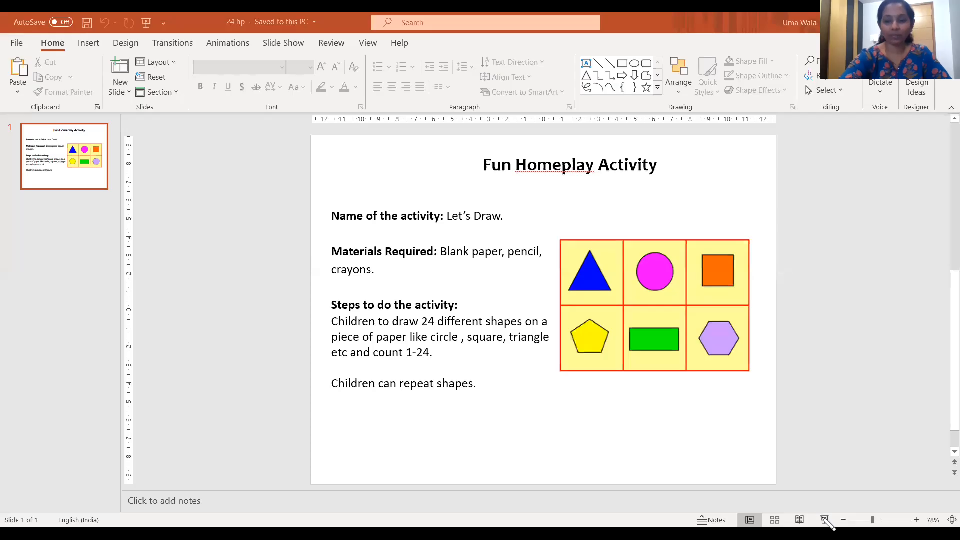
# - Present the Fun Homeplay Activity slide (draw 24 shapes, count to 24) full screen
pyautogui.click(827, 521)
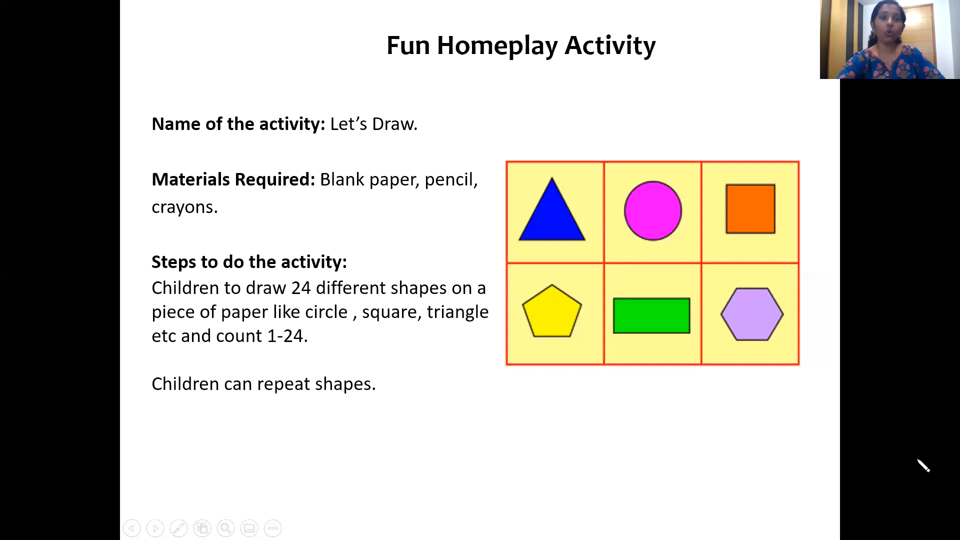